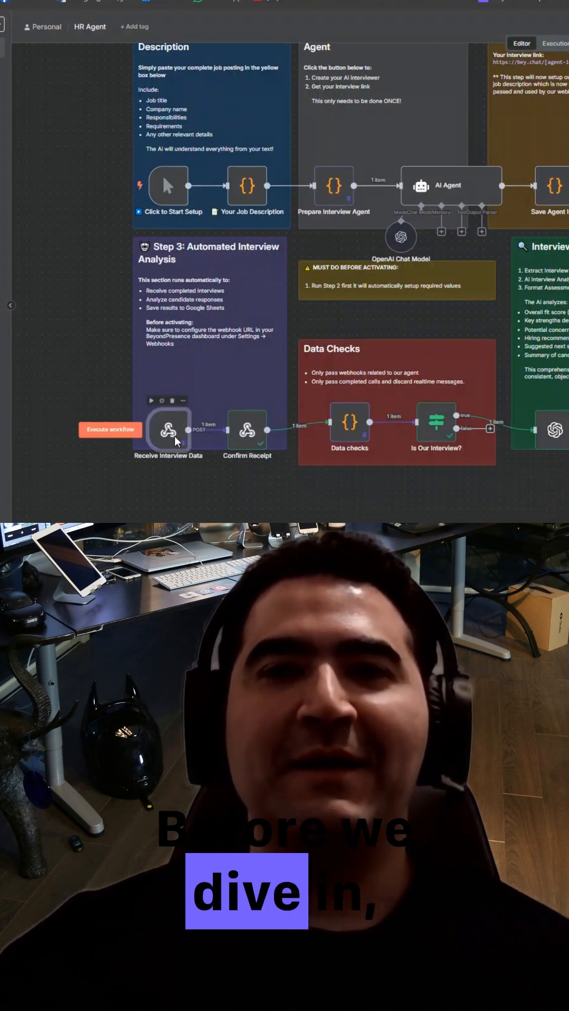
Step: View the Receive Interview Data webhook output, then the Data checks node's JavaScript filtering code
{"action": "double_click", "coordinate": [168, 430]}
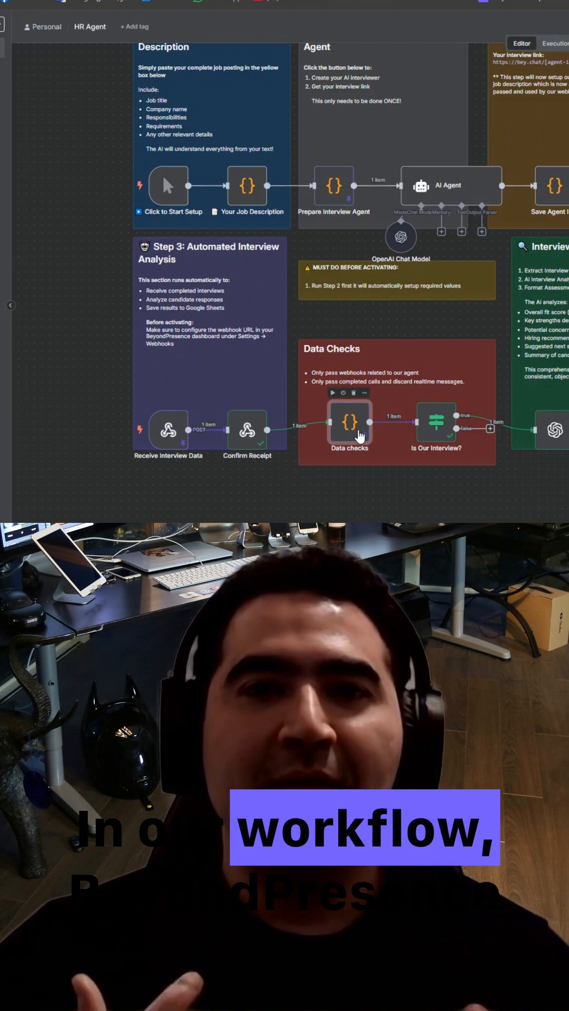
{"action": "double_click", "coordinate": [348, 422]}
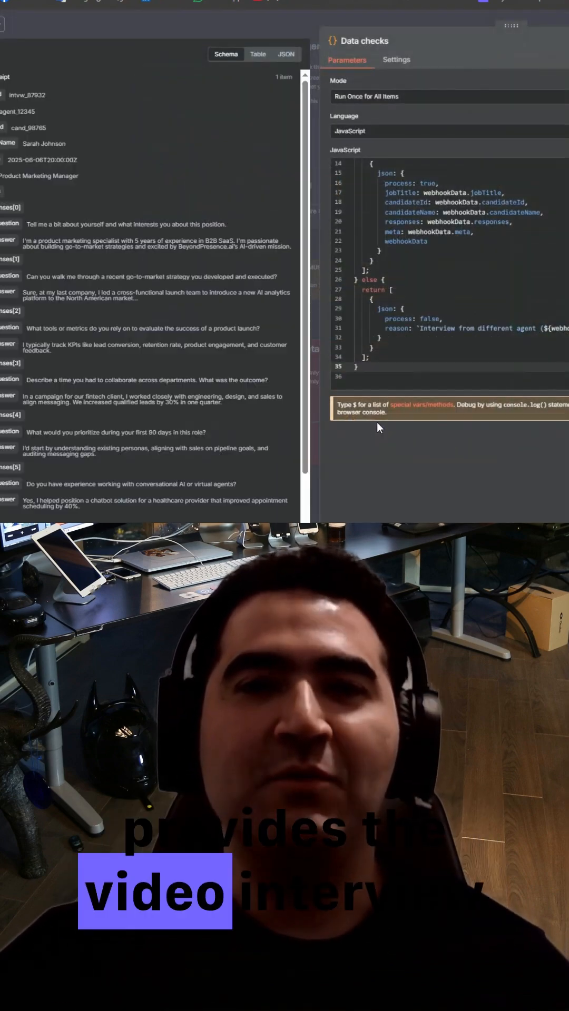